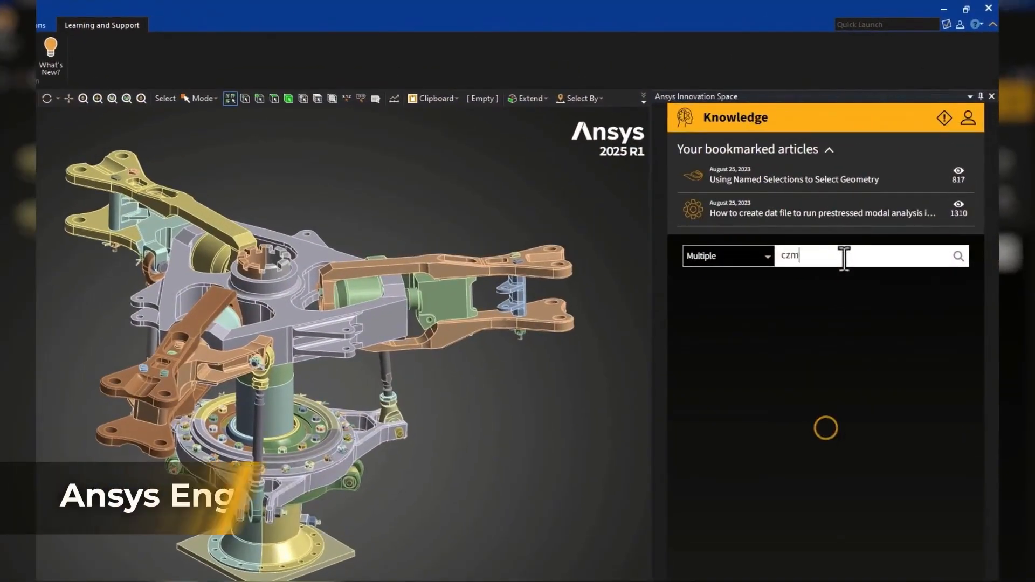
- Search the Knowledge space for 'czm', play the delamination video, then go back
left_click(958, 257)
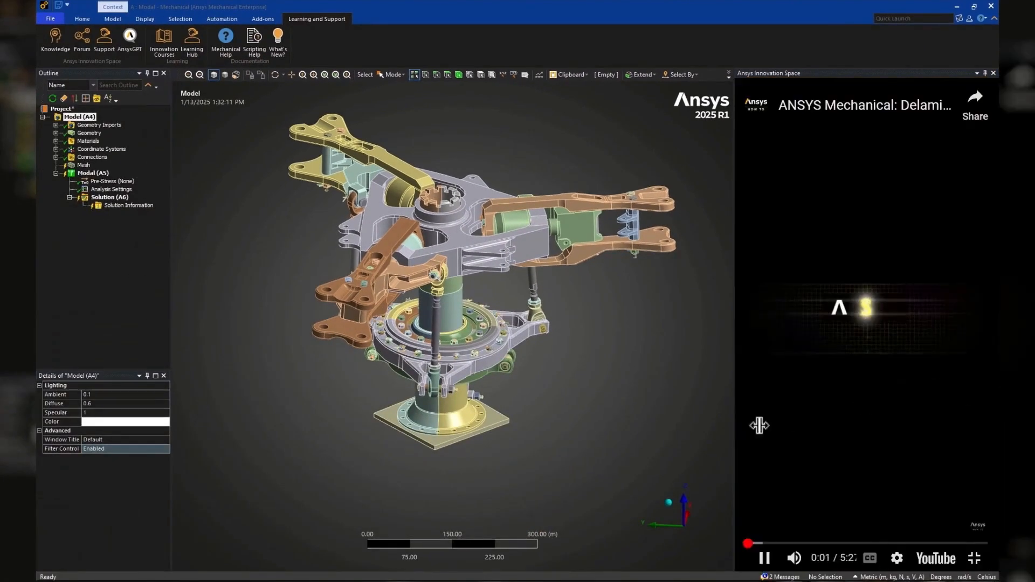
left_click(746, 543)
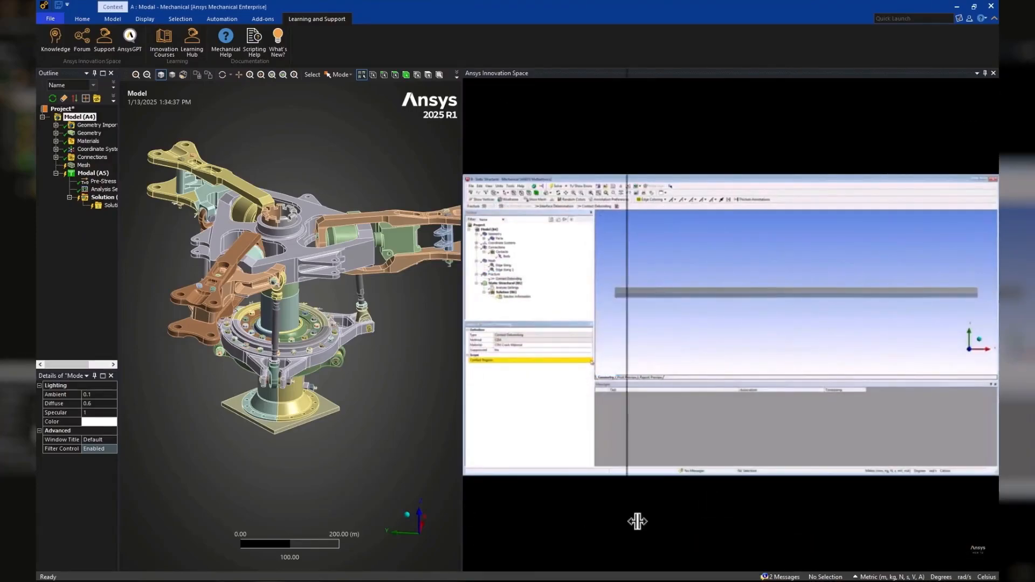
left_click(871, 555)
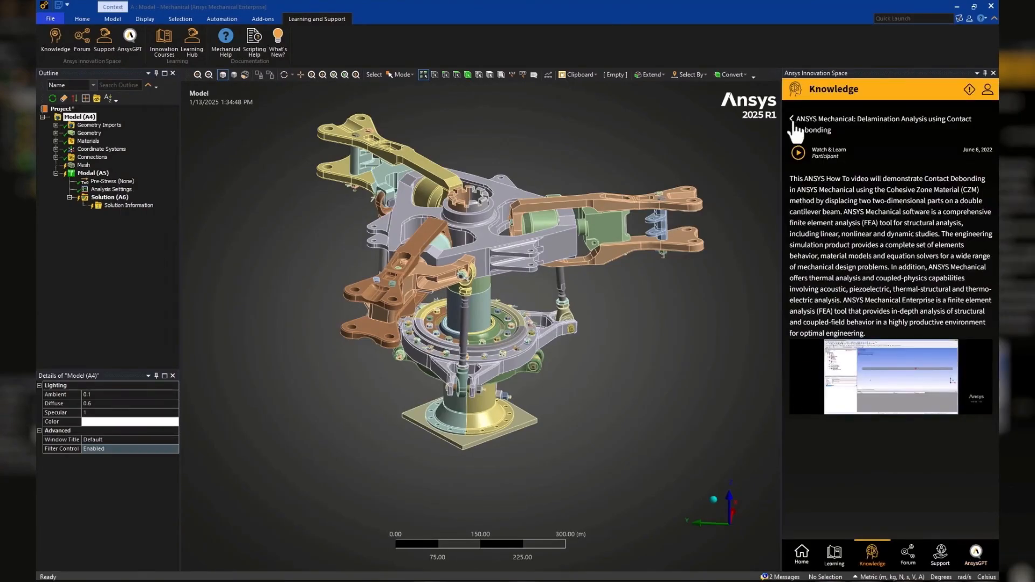
left_click(791, 118)
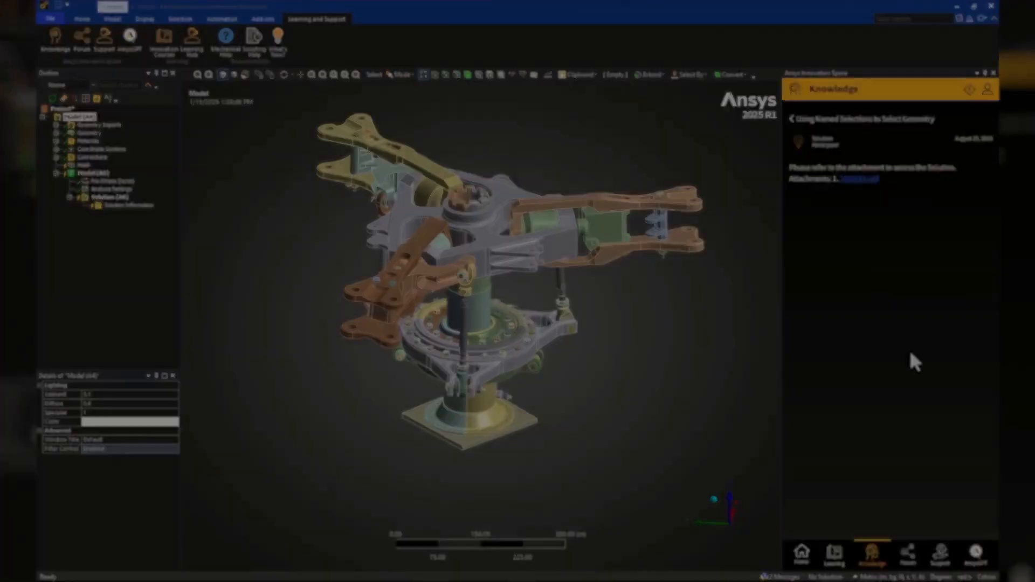
- Search Learning courses for 'plasticity' and open Intro to Crystal Plasticity
left_click(834, 554)
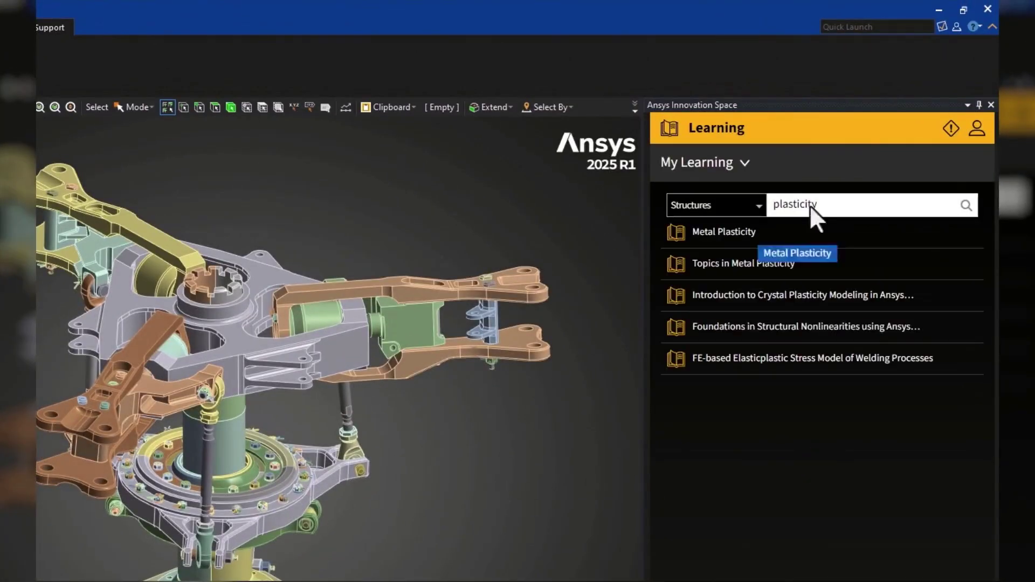
left_click(801, 295)
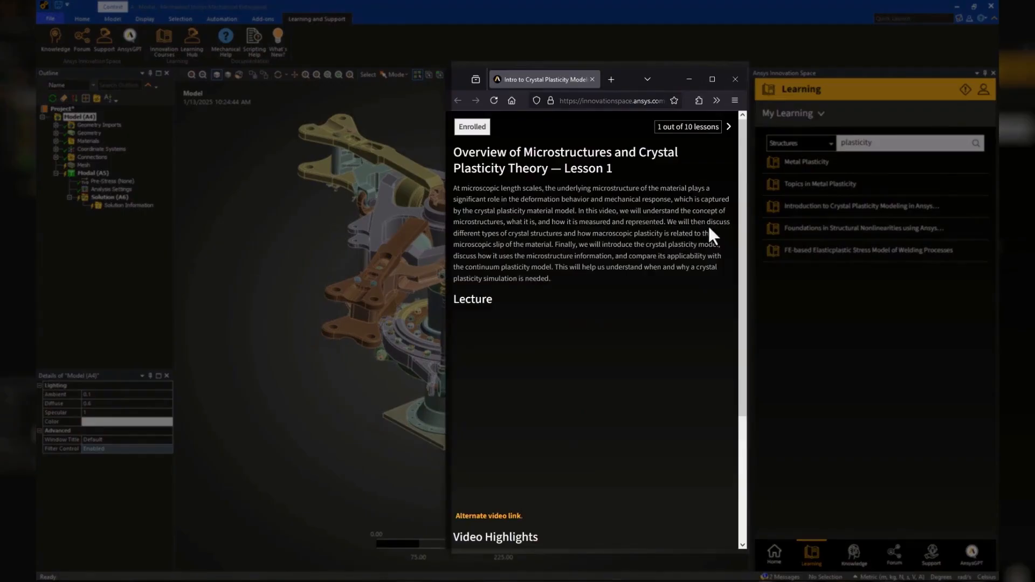
scroll("down", 3)
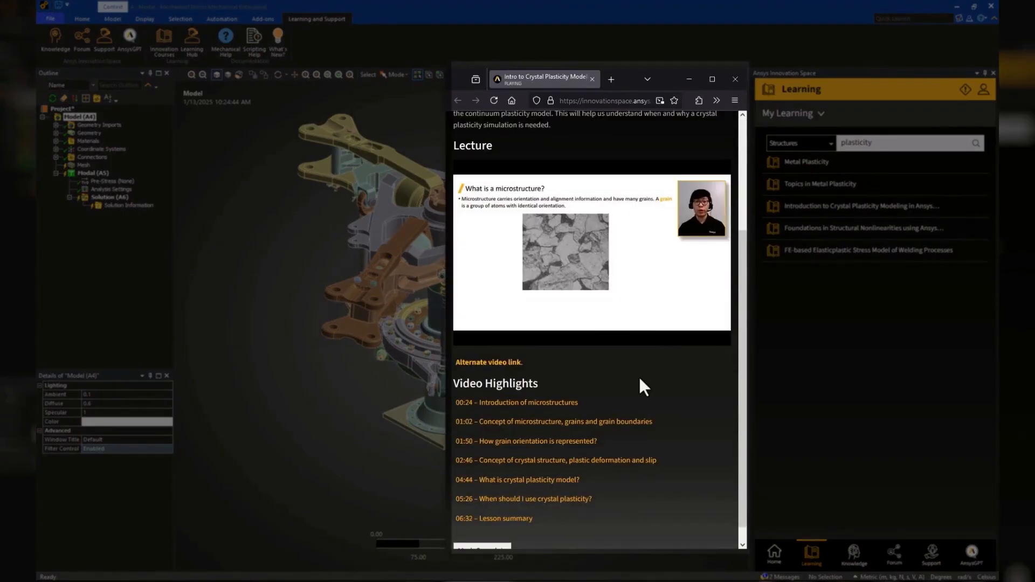
- Step through the lessons to the assessment, then browse the Preloaded Bolted Joint handout slides
left_click(737, 127)
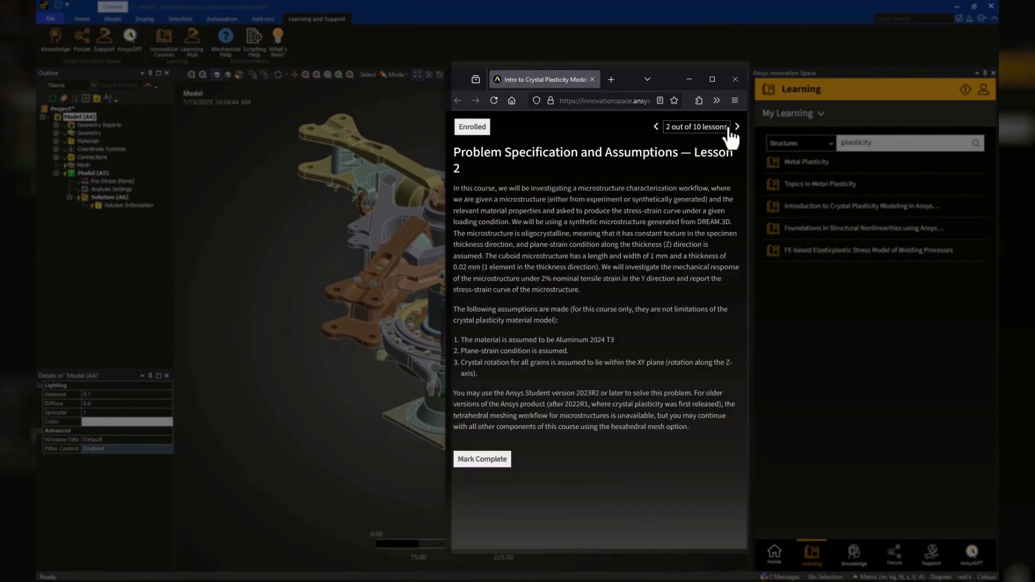
left_click(736, 127)
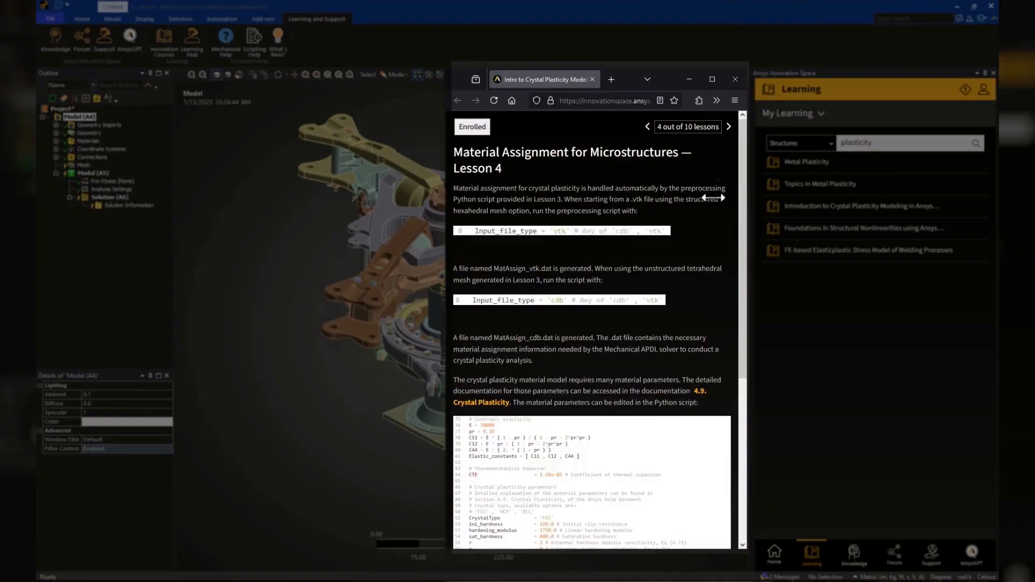
left_click(737, 126)
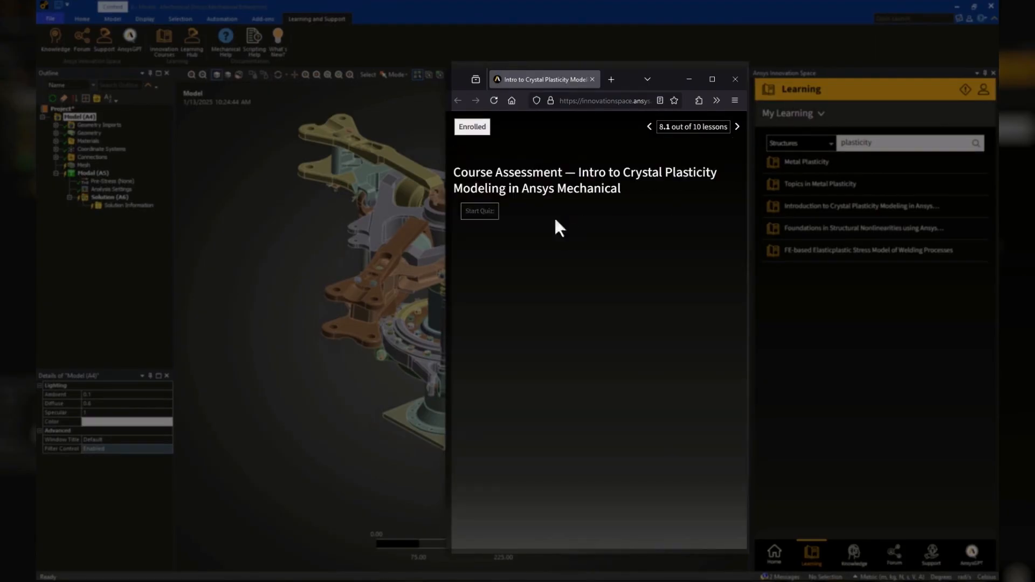
left_click(729, 126)
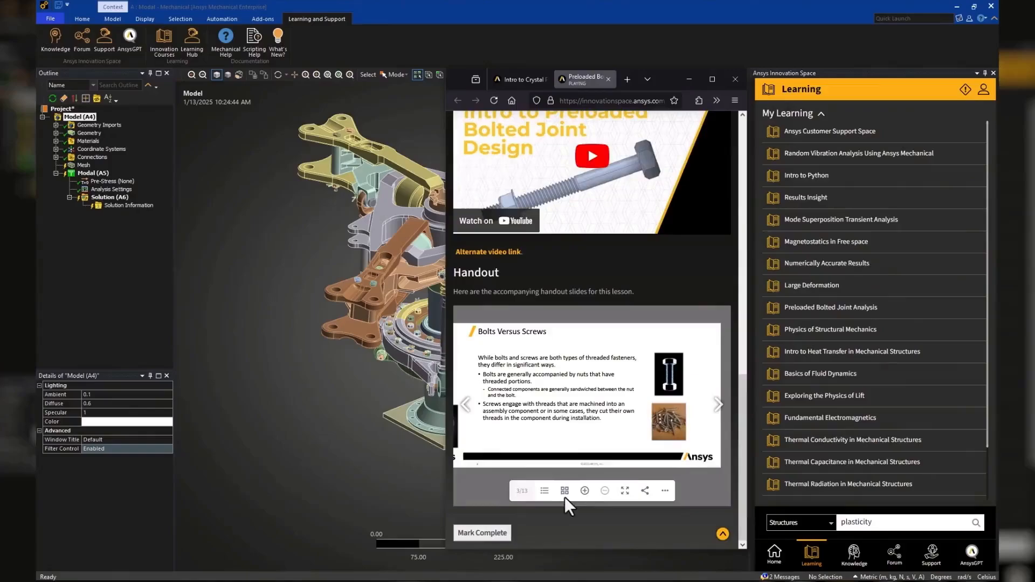
left_click(592, 155)
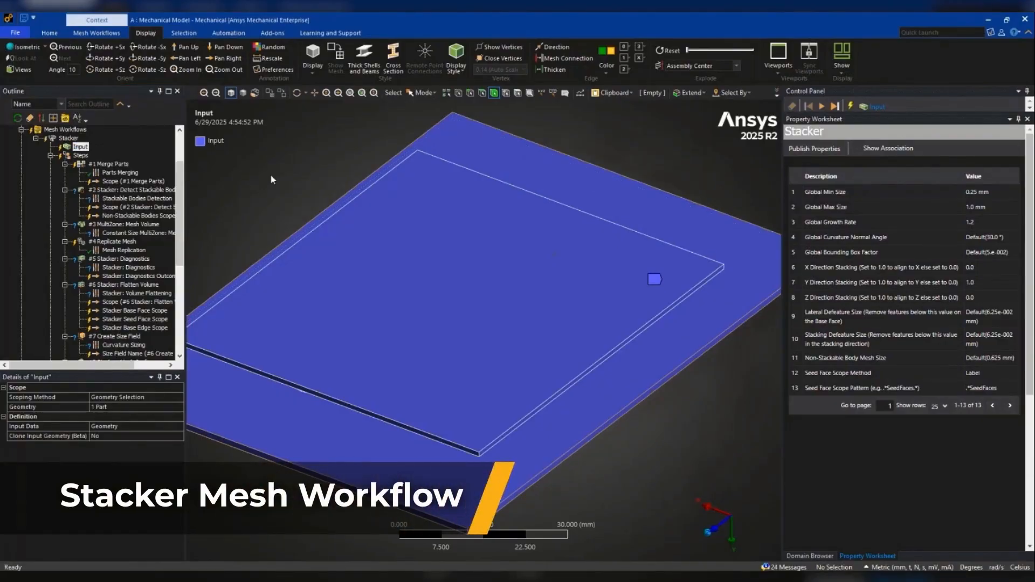
- Set Global Min Size to 0.5 mm and execute up to stackable body detection, previewing NonStackableBodies0
left_click(80, 156)
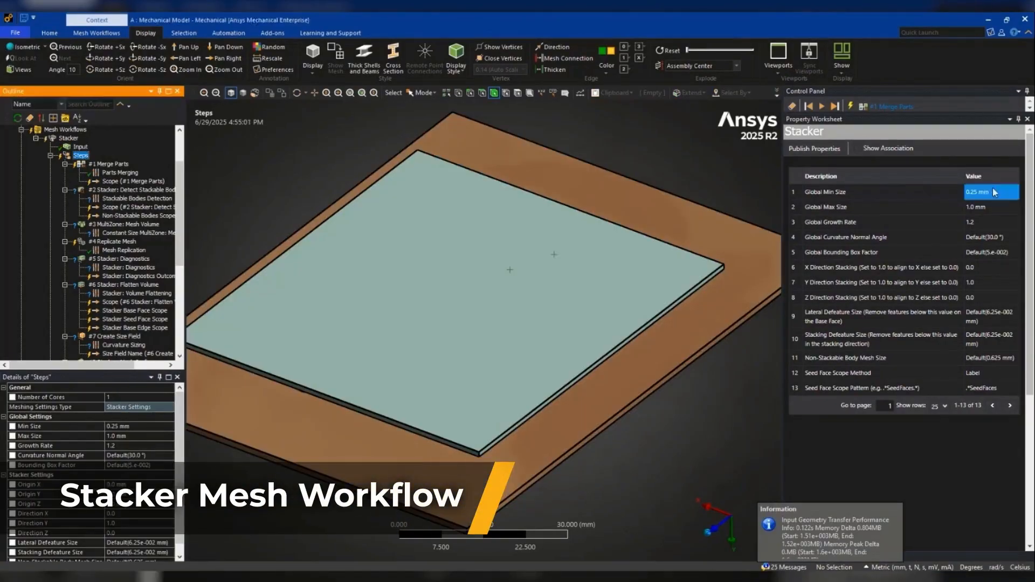
right_click(98, 164)
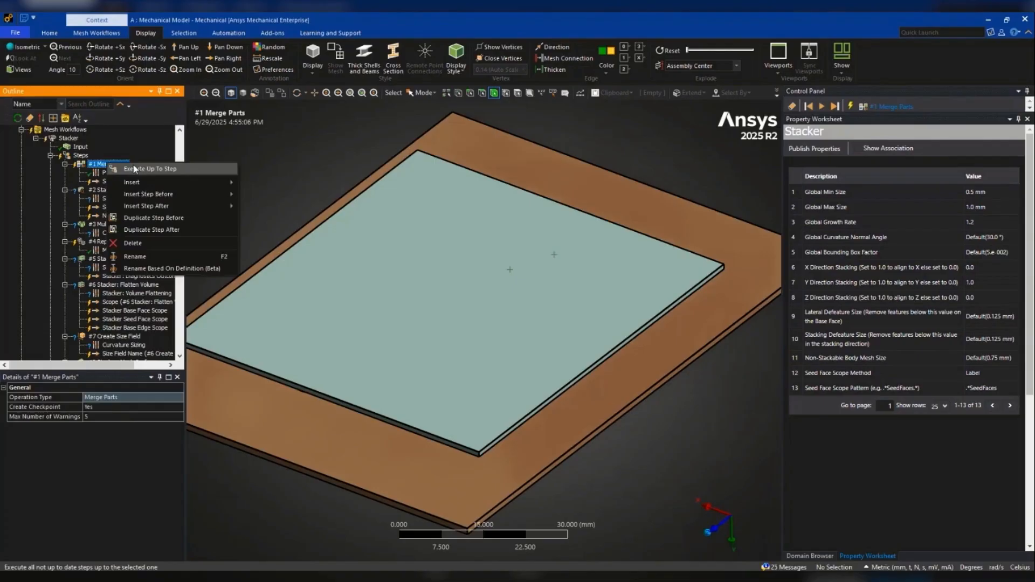
right_click(119, 155)
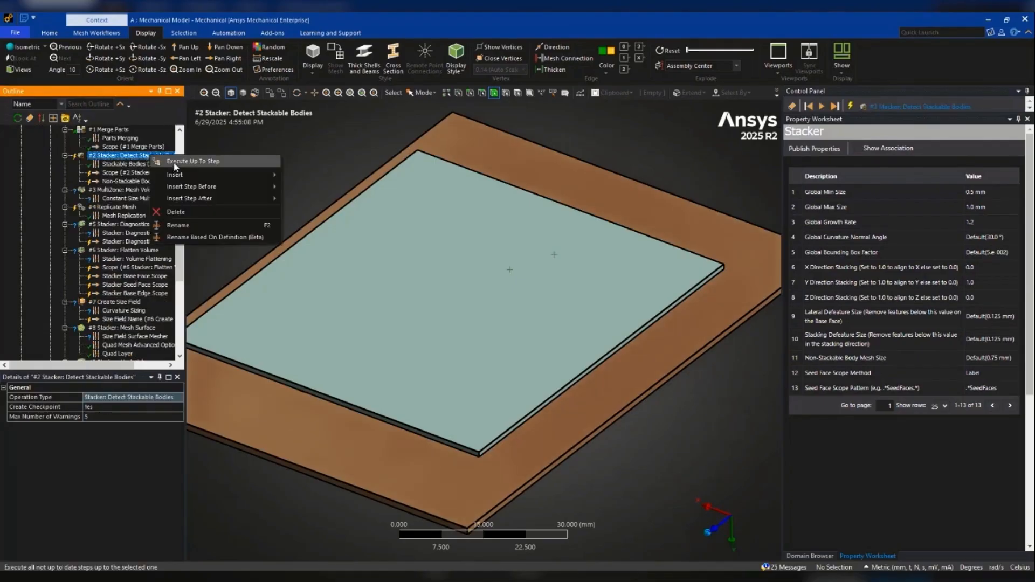
left_click(192, 162)
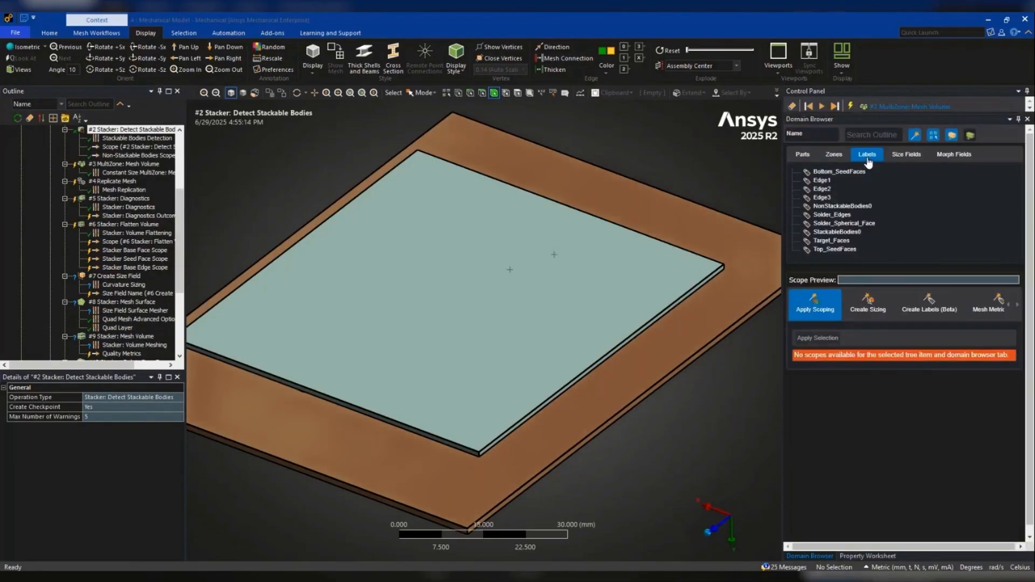
left_click(842, 206)
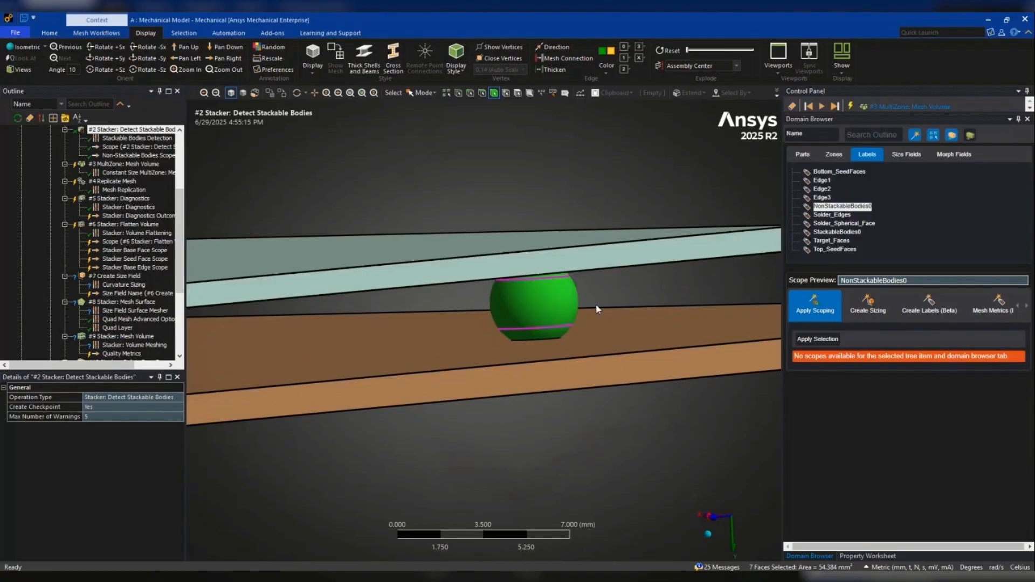
left_click(123, 164)
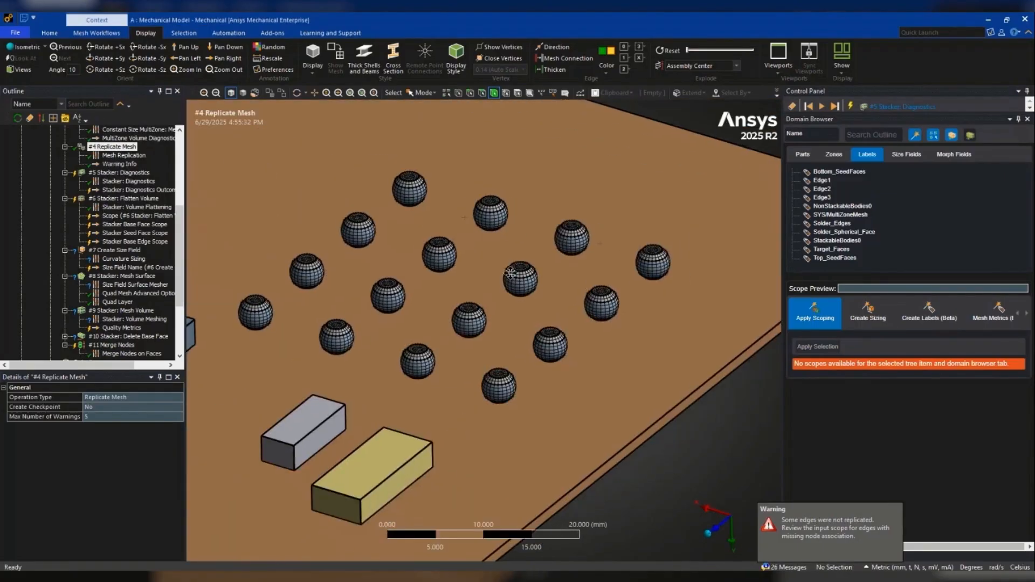
- Execute Mesh Surface, Mesh Volume and Merge Nodes, then view the Output mesh
left_click(125, 197)
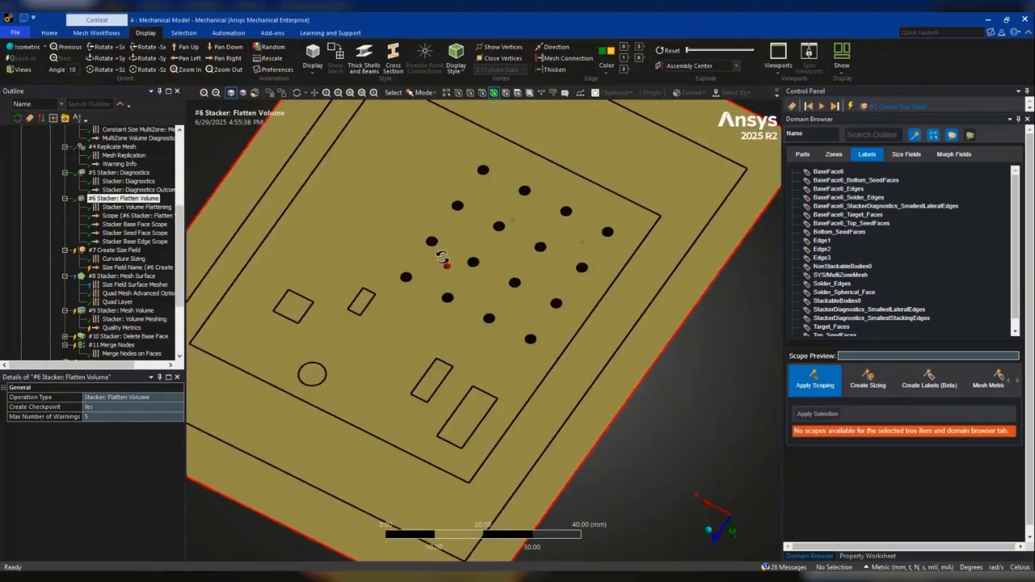
right_click(123, 276)
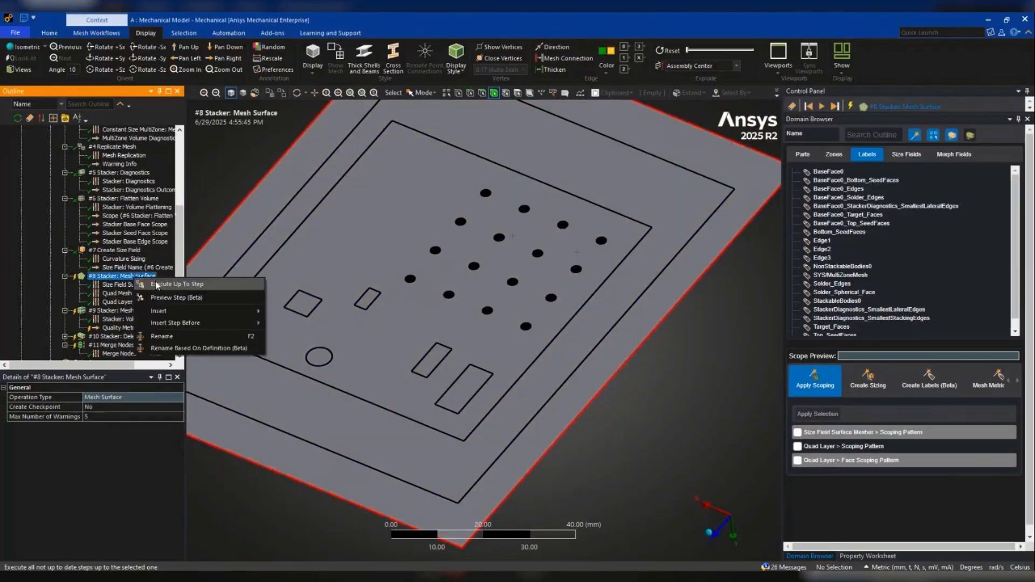
left_click(177, 285)
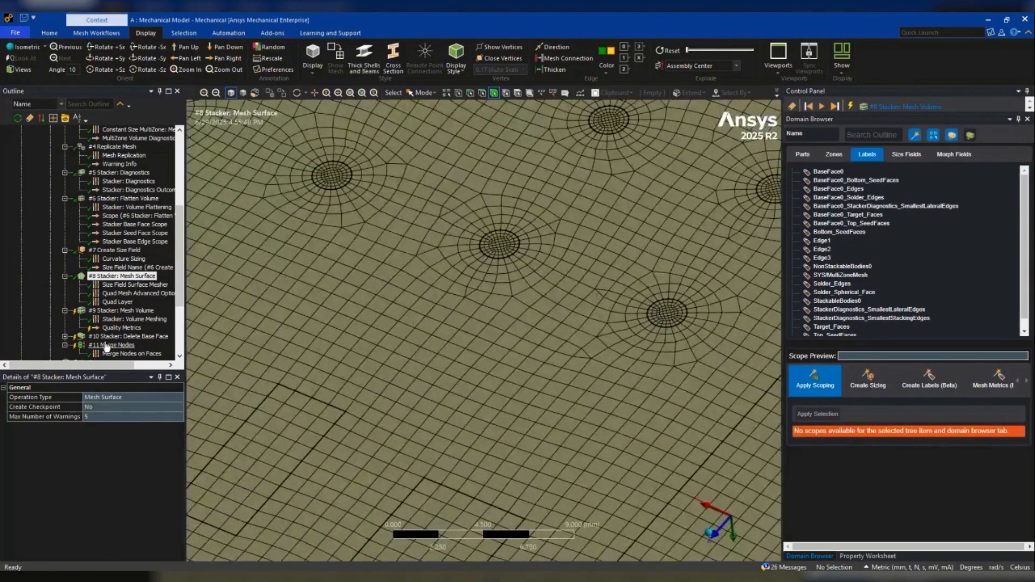
left_click(120, 311)
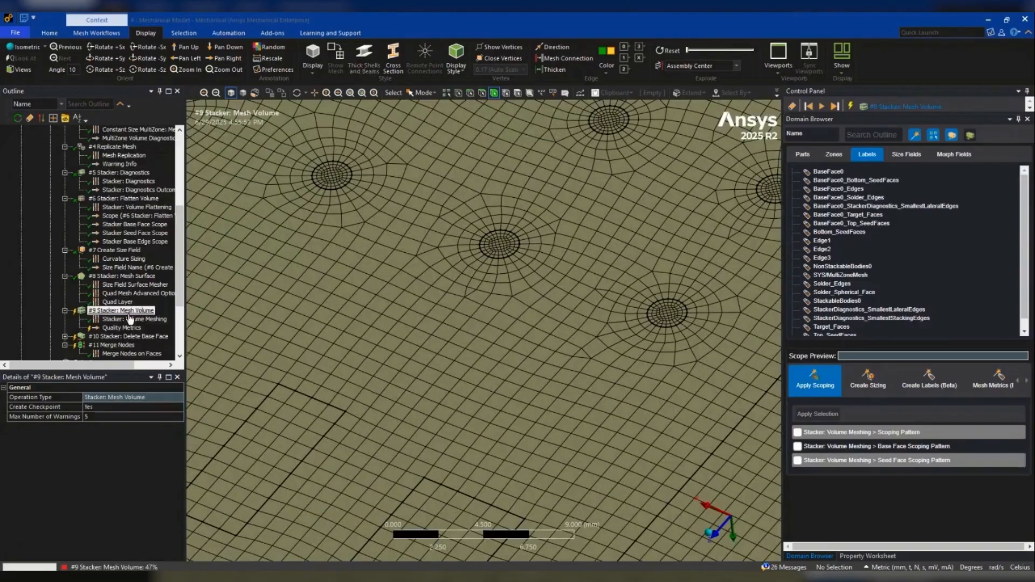
left_click(111, 233)
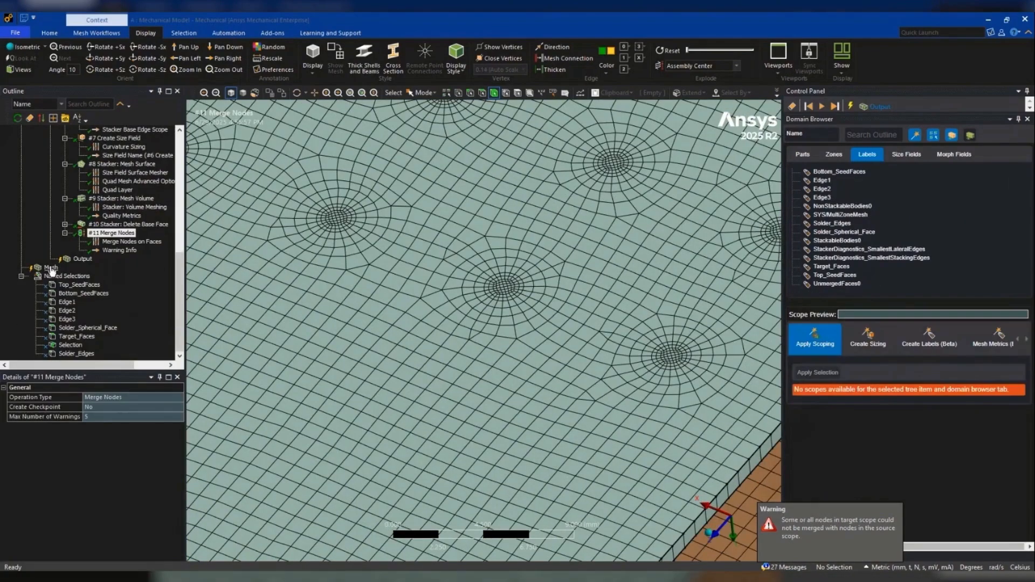
left_click(82, 258)
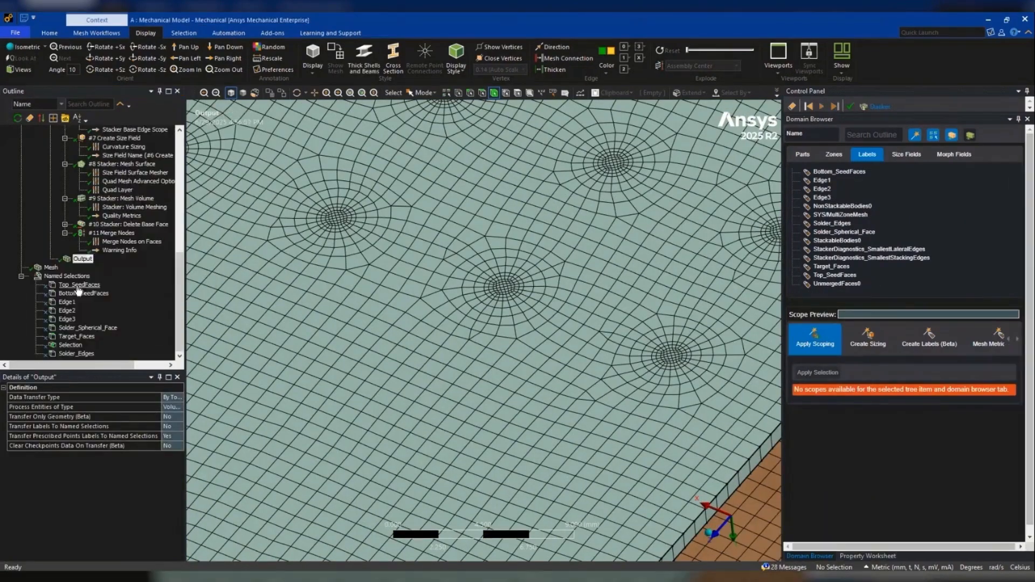
left_click(50, 276)
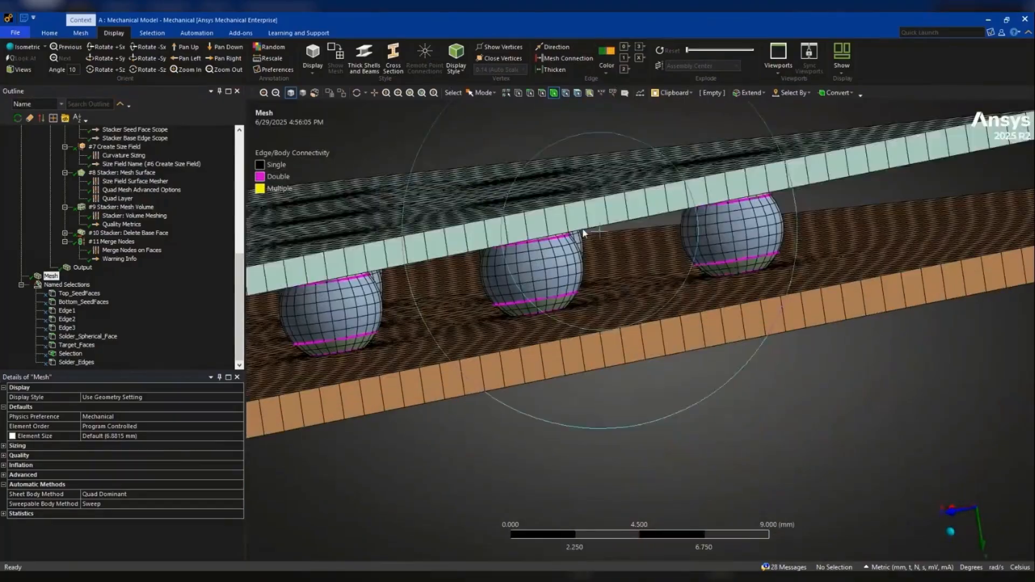
- Scroll to inspect the solder-ball mesh's edge connectivity
scroll("down", 3)
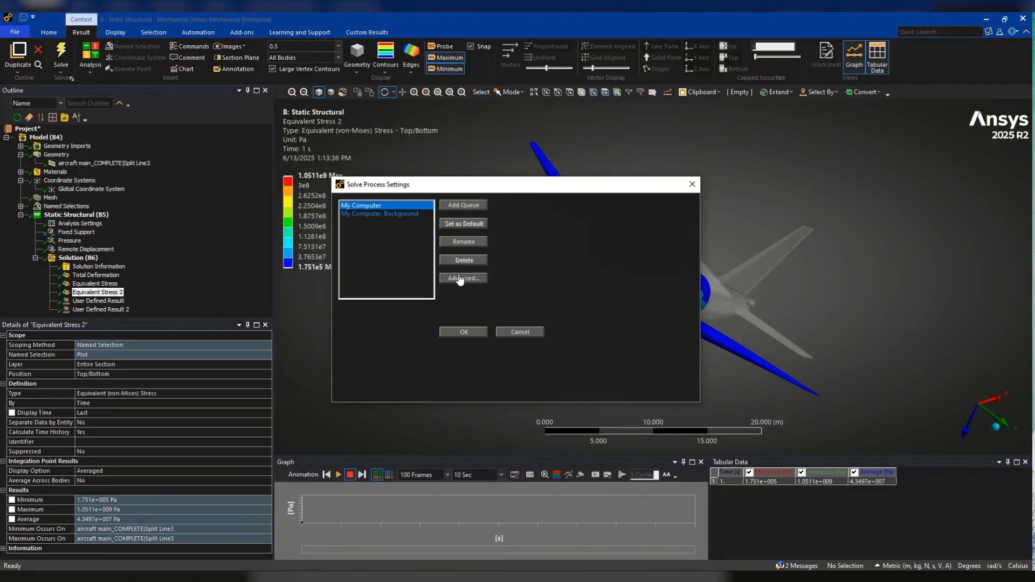
- Set Use GPU acceleration to NVIDIA in the Advanced solve process settings and confirm
left_click(462, 278)
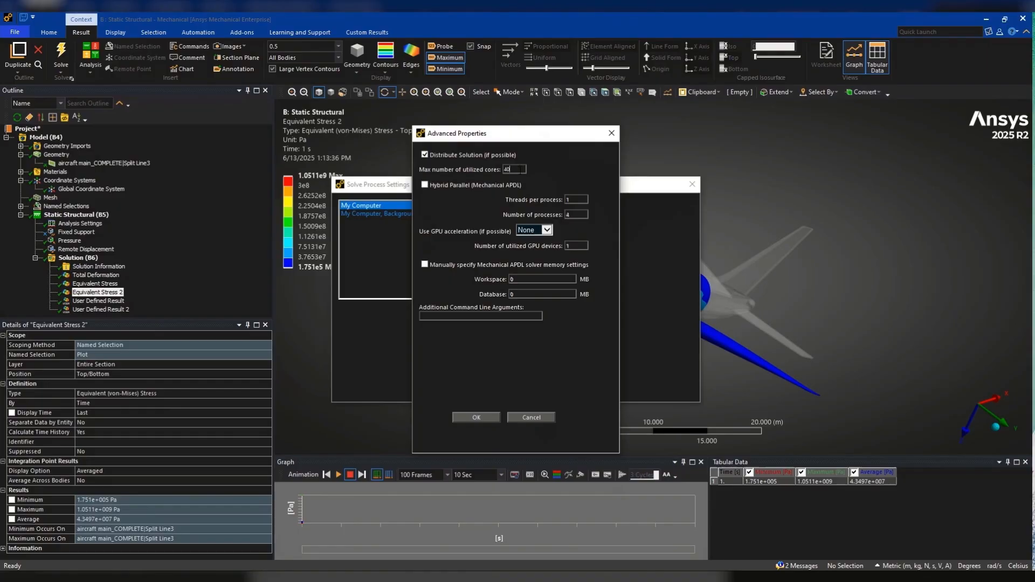
left_click(531, 230)
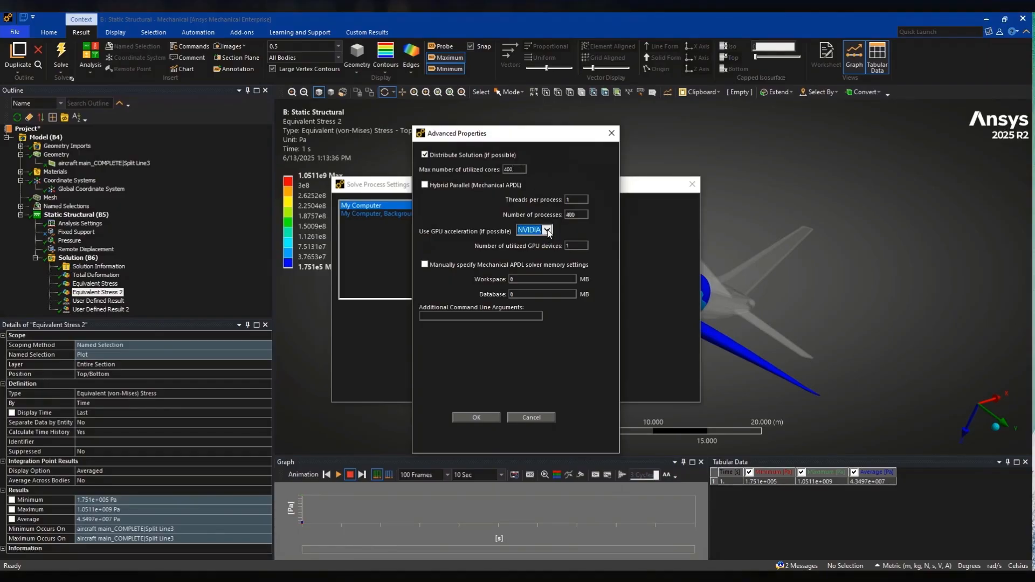
left_click(526, 229)
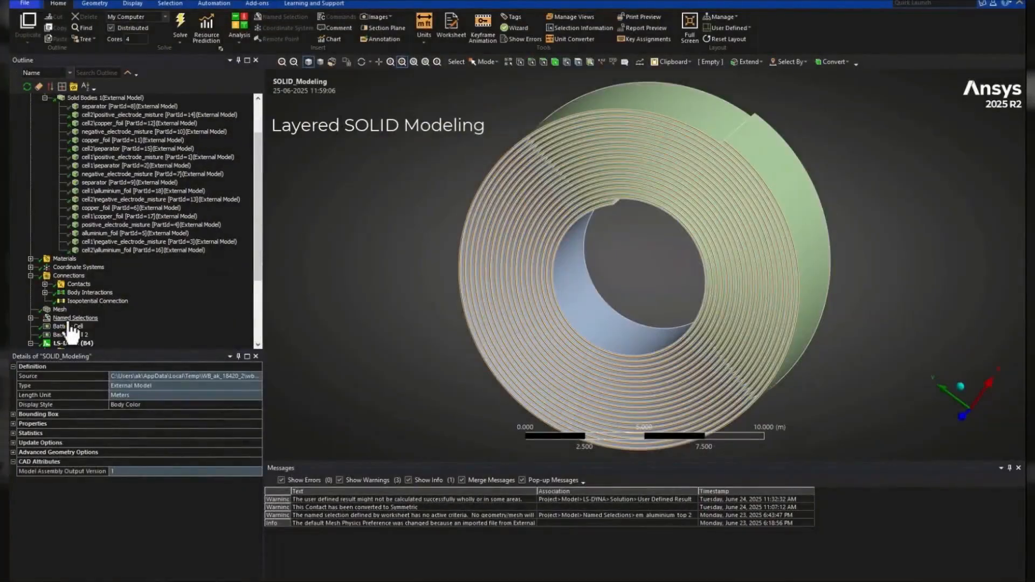
- Inspect the battery roll mesh and Battery Cell Randles model types, then switch to Crush Test
left_click(59, 309)
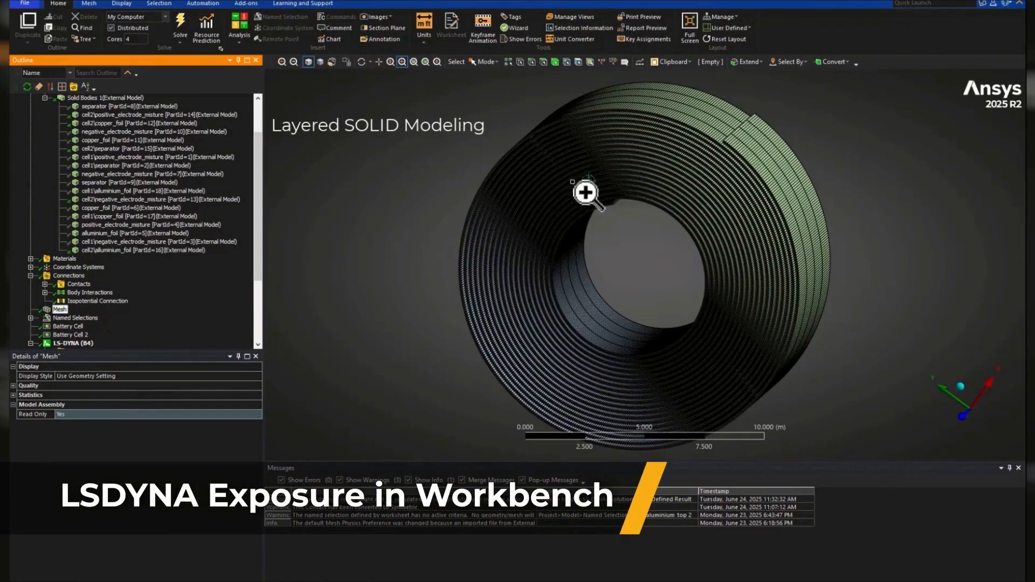
left_click(68, 276)
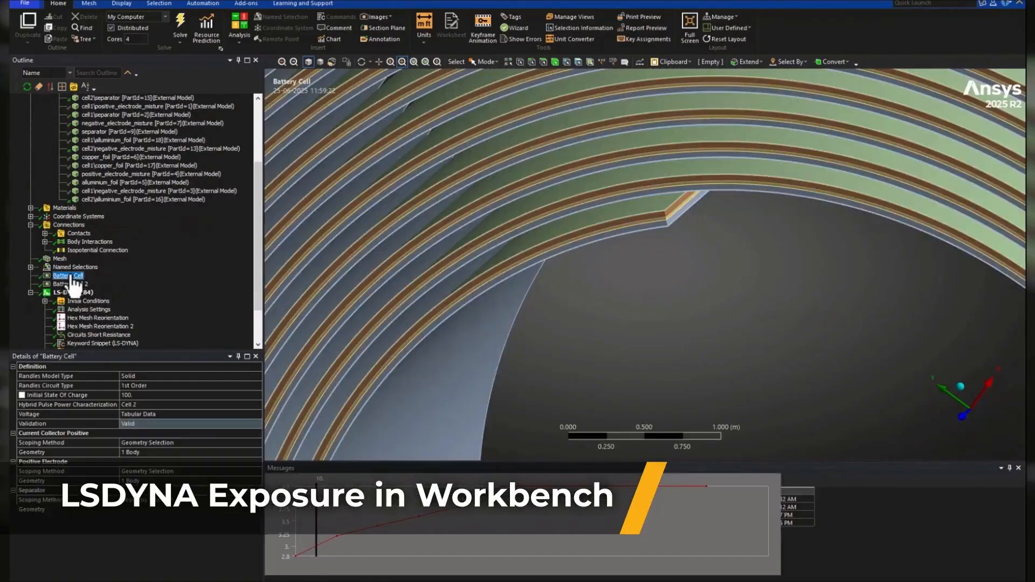
left_click(68, 275)
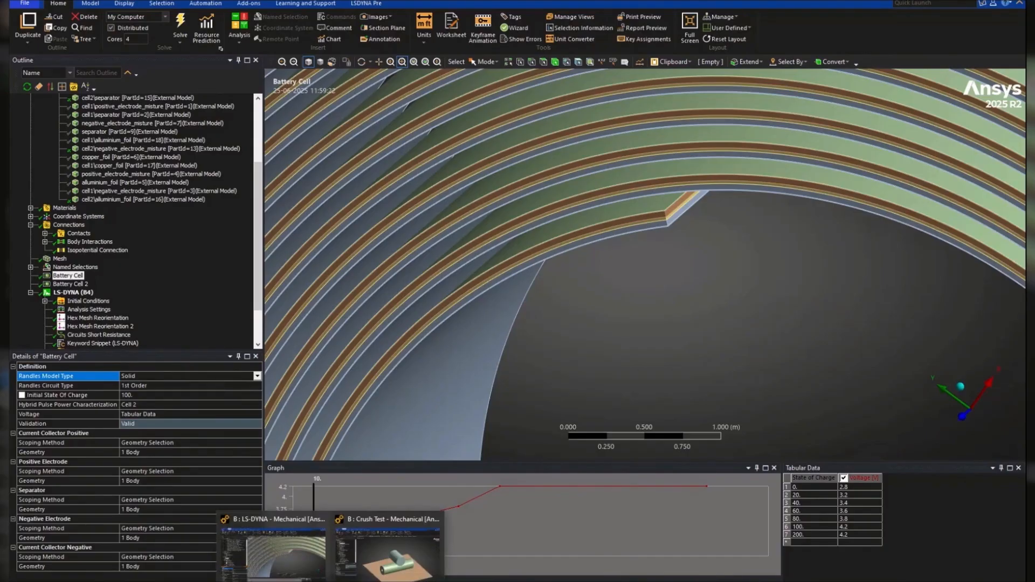
left_click(72, 132)
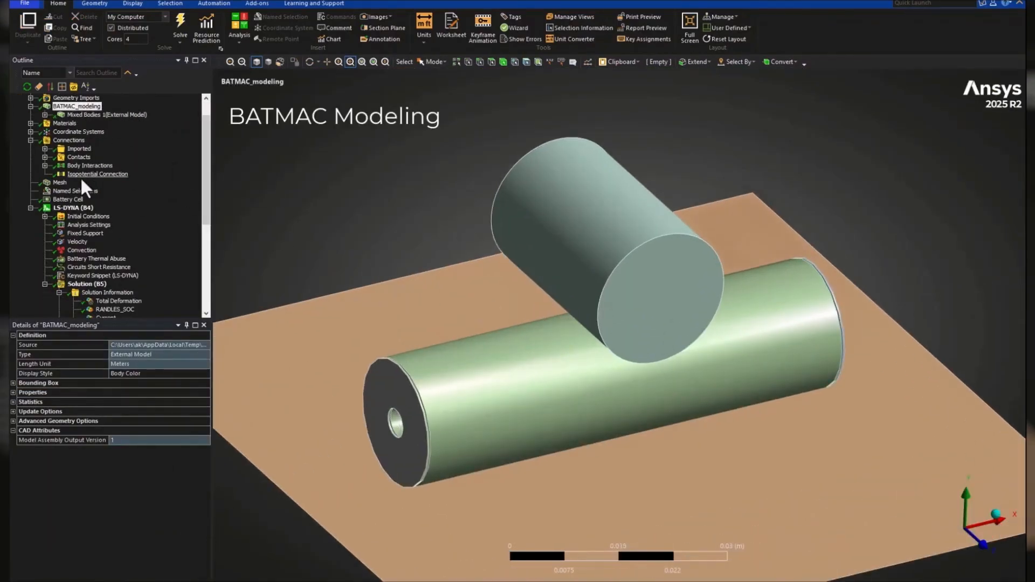
- Review Isopotential Connection, Battery Cell, Analysis Settings, Velocity and Thermal Abuse, then show Temperature
left_click(98, 174)
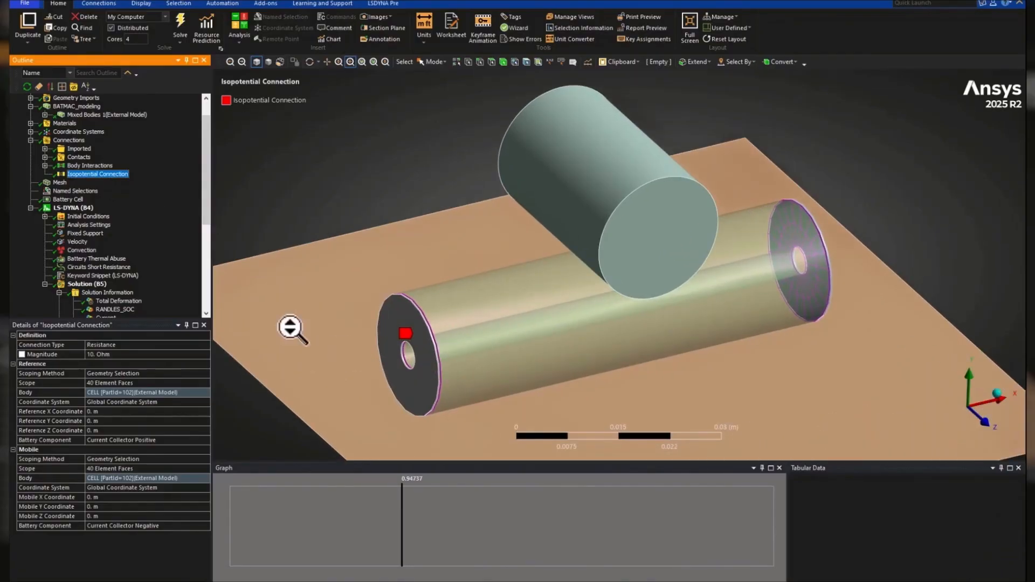
left_click(68, 199)
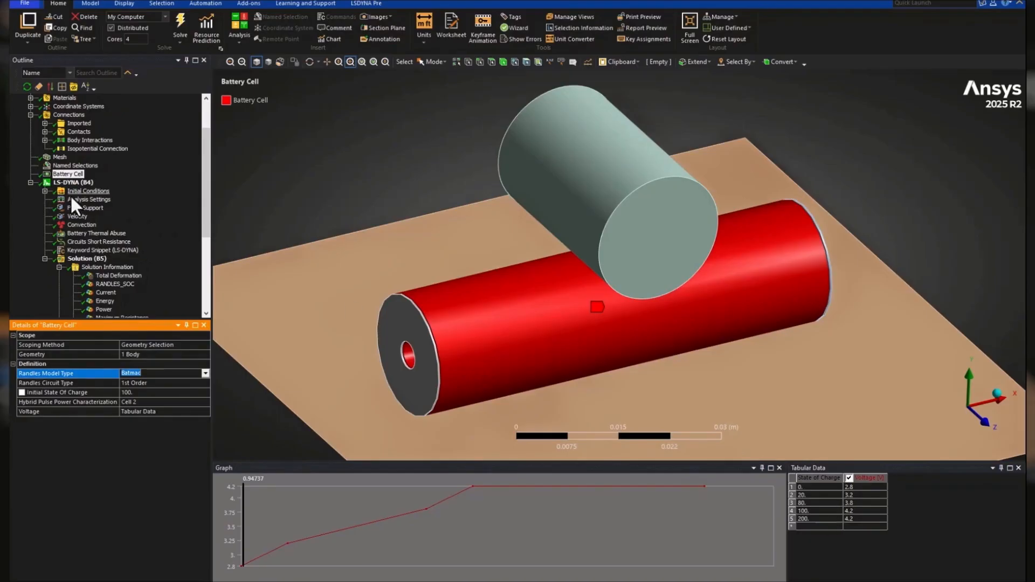
left_click(88, 199)
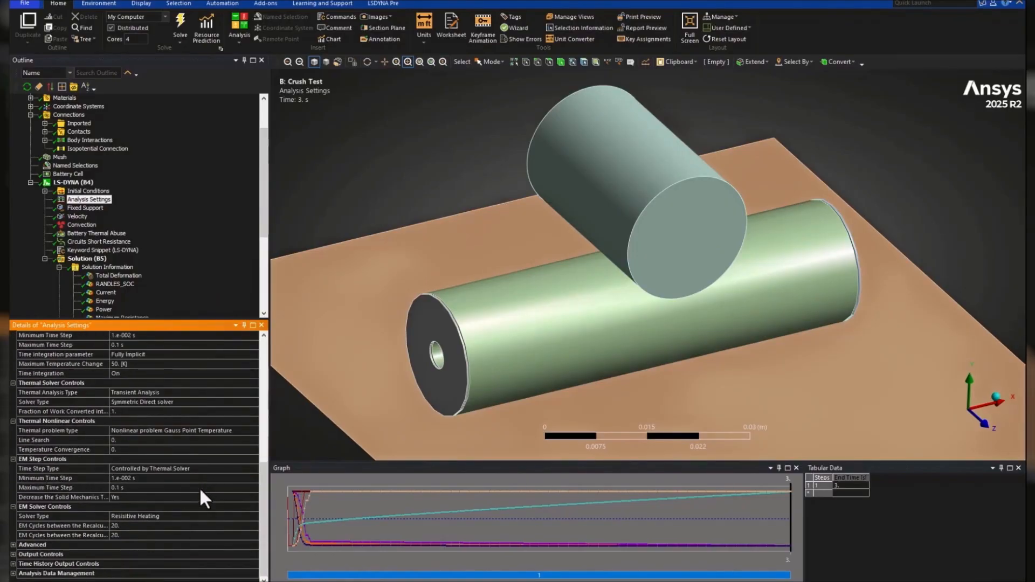
left_click(77, 165)
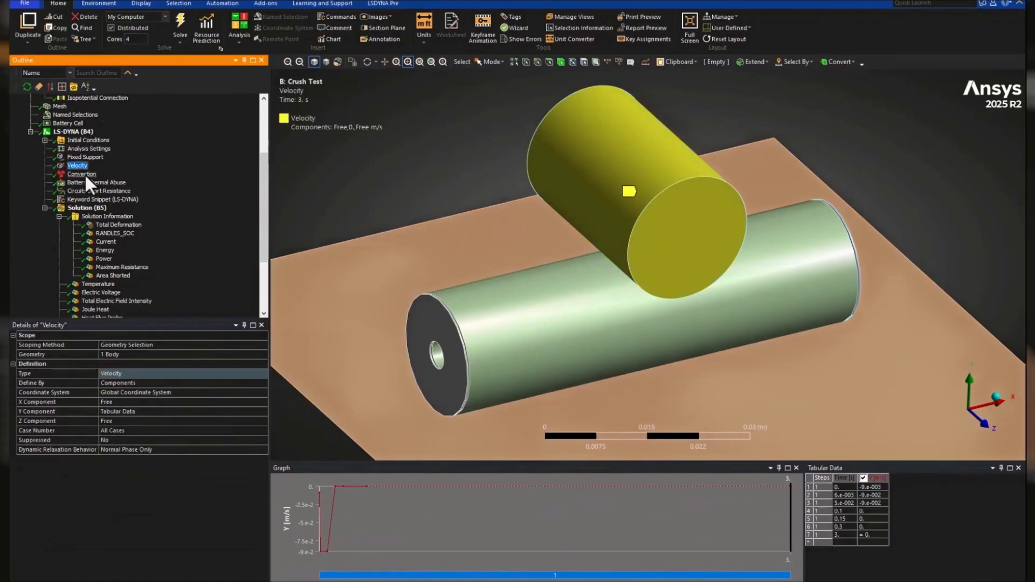
left_click(97, 182)
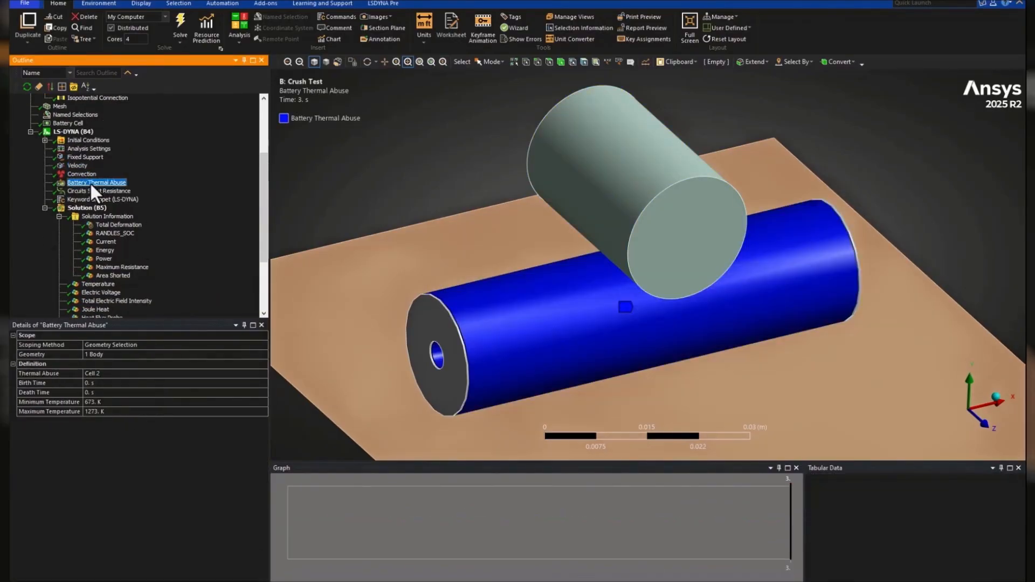
left_click(97, 258)
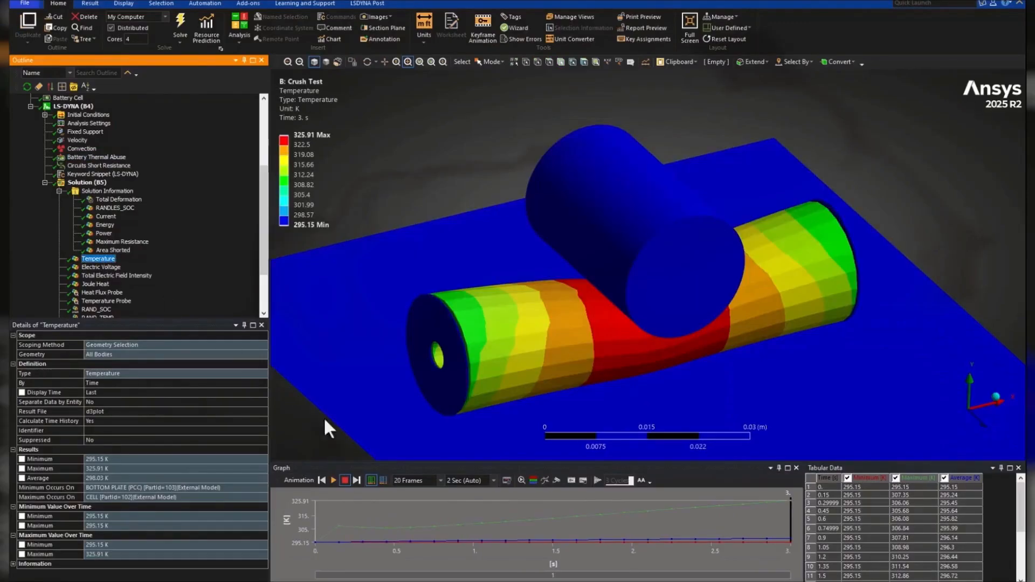
- Animate the temperature result, view RAND_SOC and RANDLES_SOC, then open the InPlane optimization
left_click(332, 481)
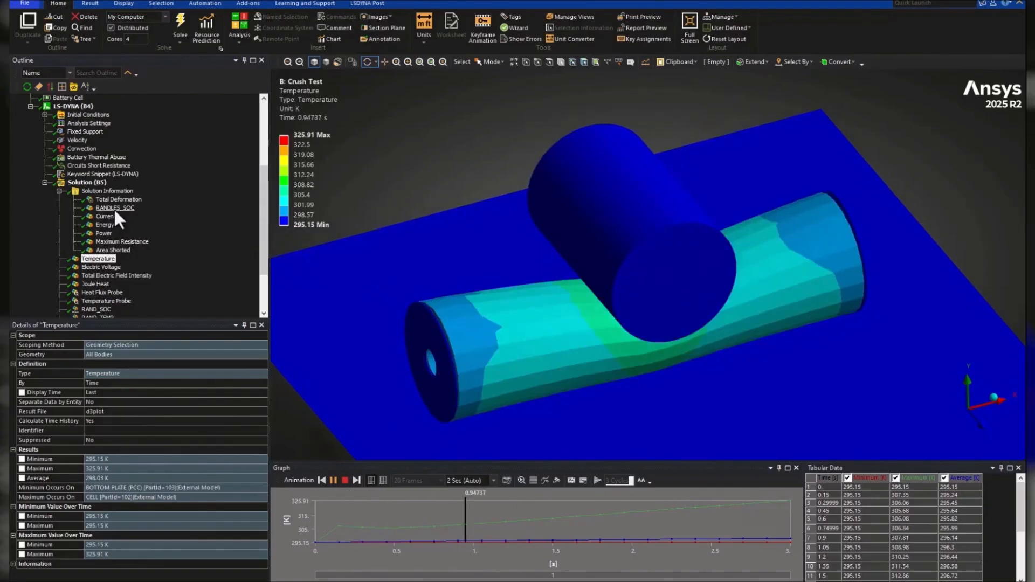
left_click(97, 309)
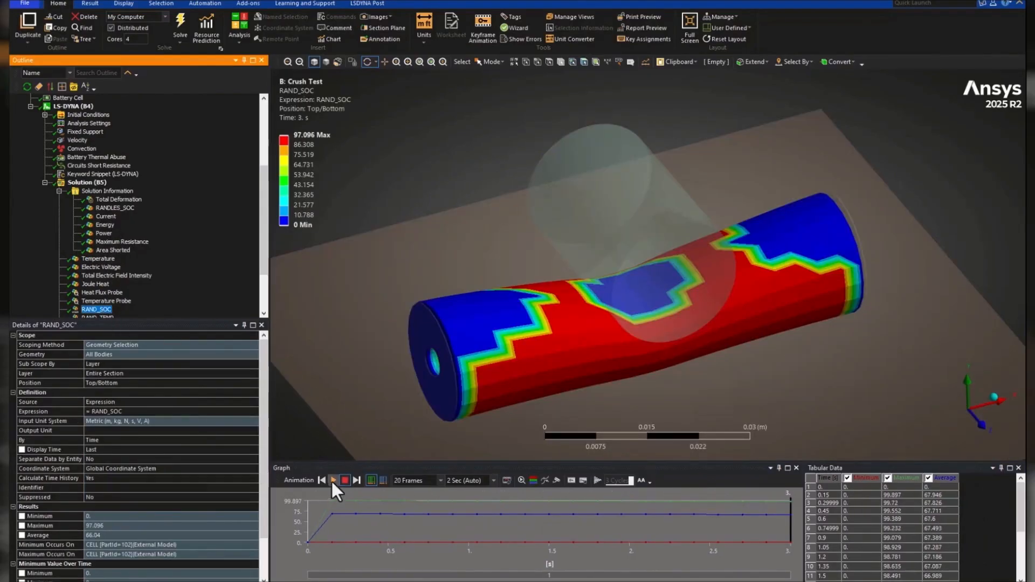
left_click(114, 207)
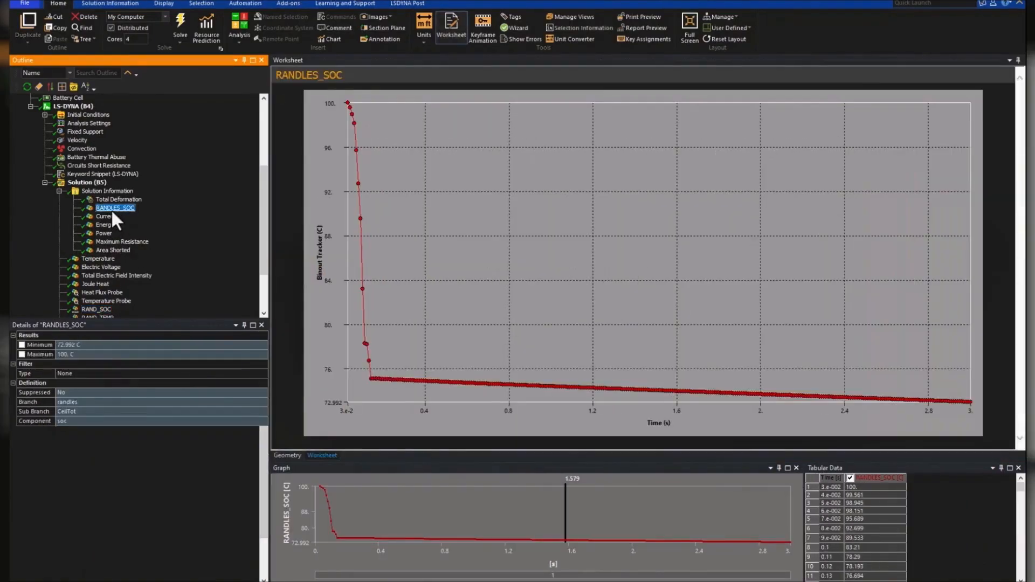
mouse_move(128, 256)
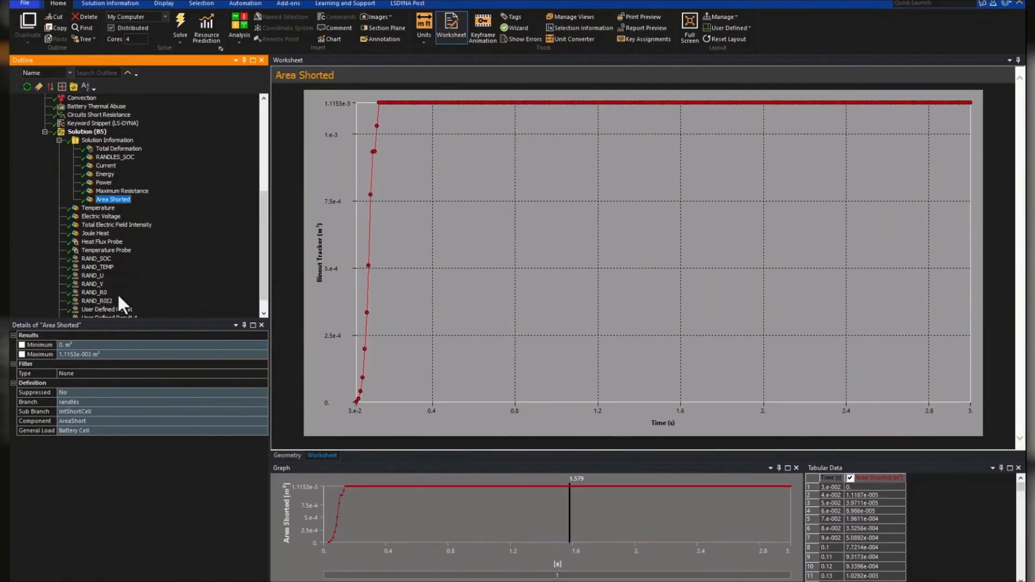
left_click(97, 300)
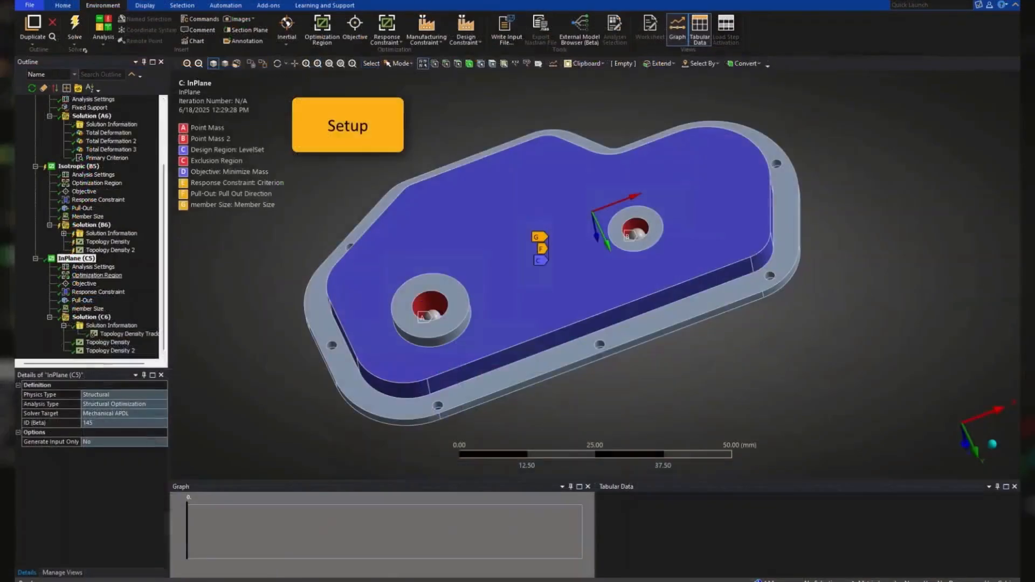
- Insert a Member Size constraint under InPlane (C5), then select Topology Multi-Density
right_click(76, 258)
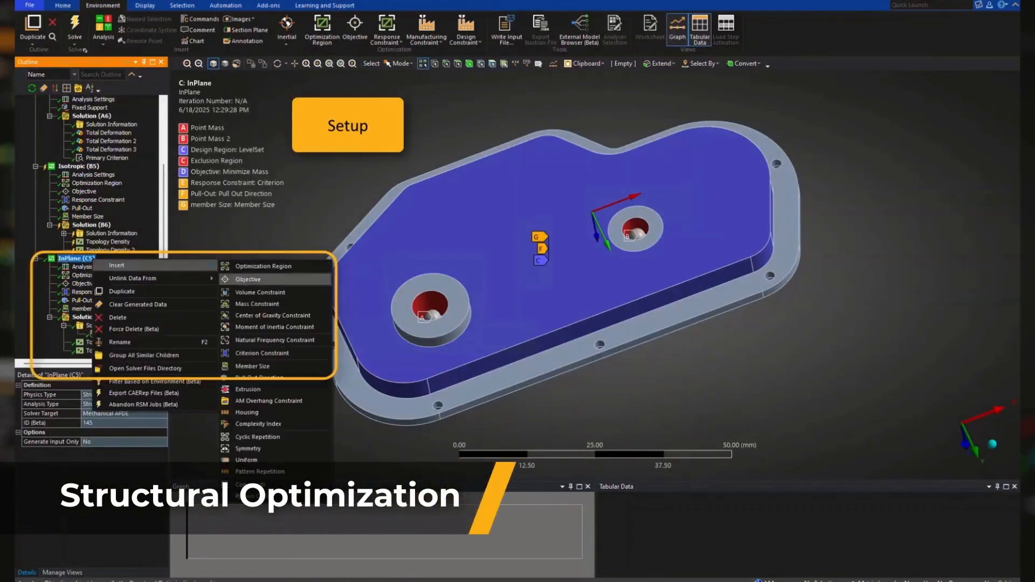
mouse_move(253, 366)
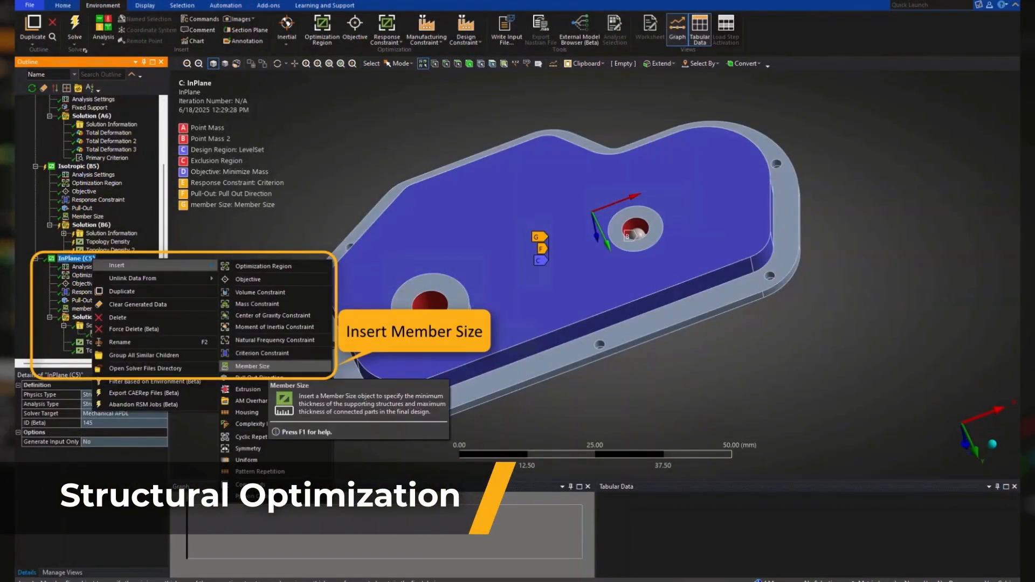
left_click(252, 366)
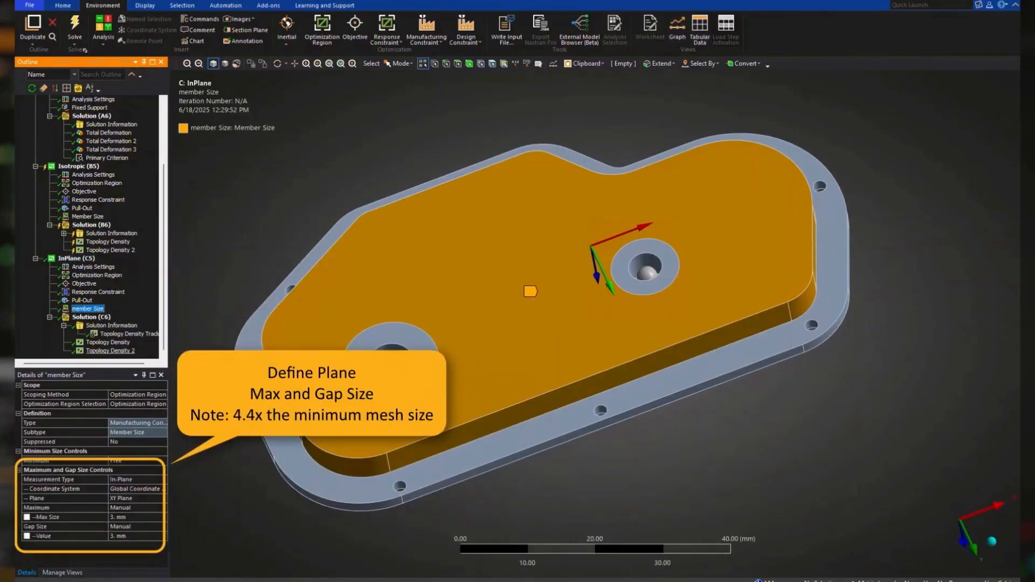
left_click(109, 351)
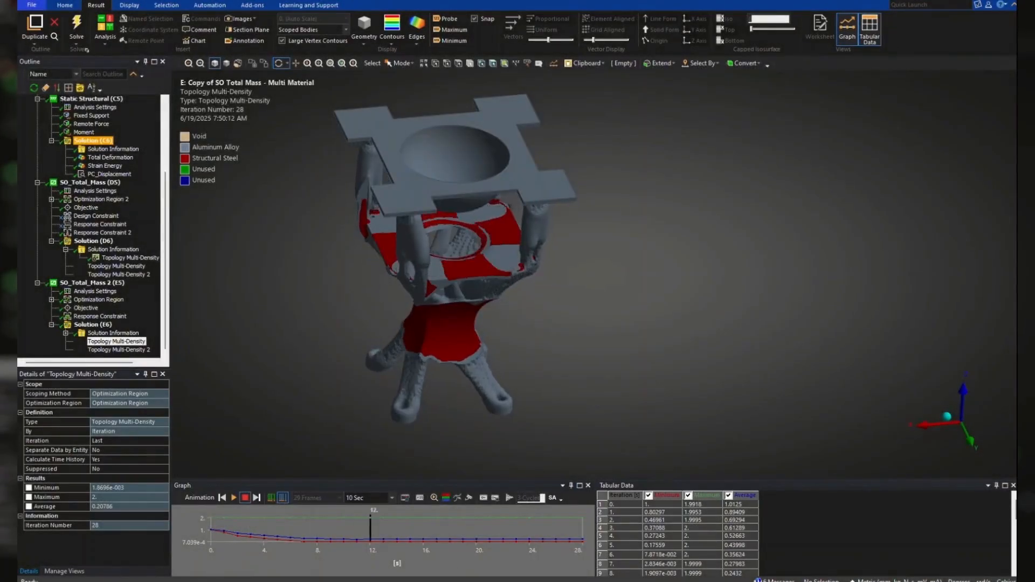
left_click(233, 498)
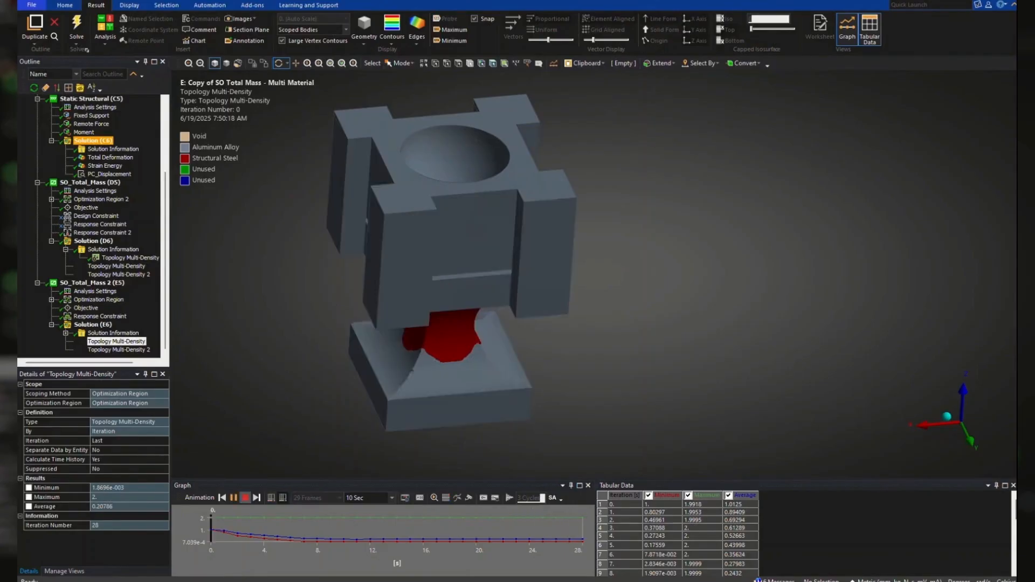
left_click(92, 283)
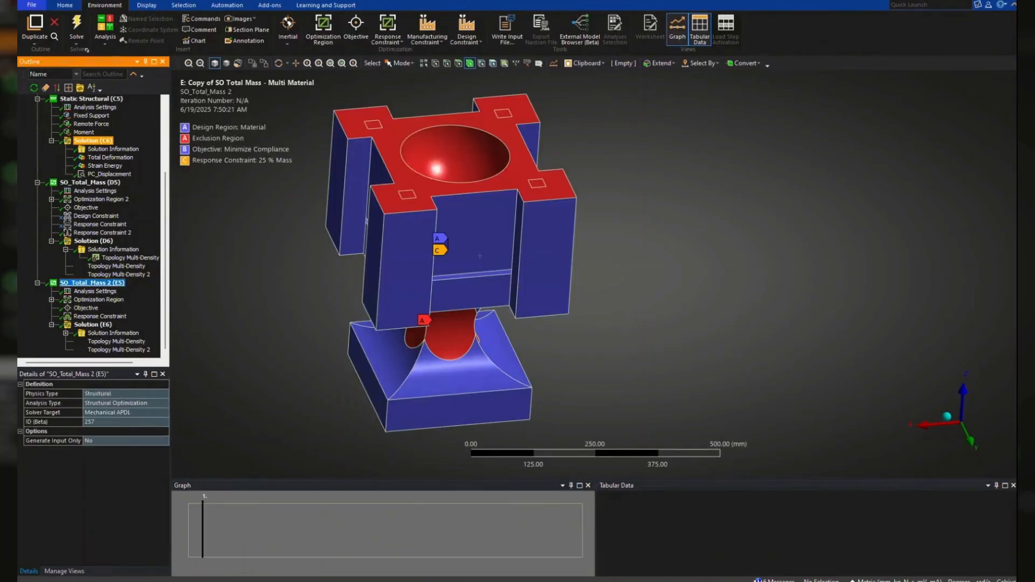
left_click(100, 299)
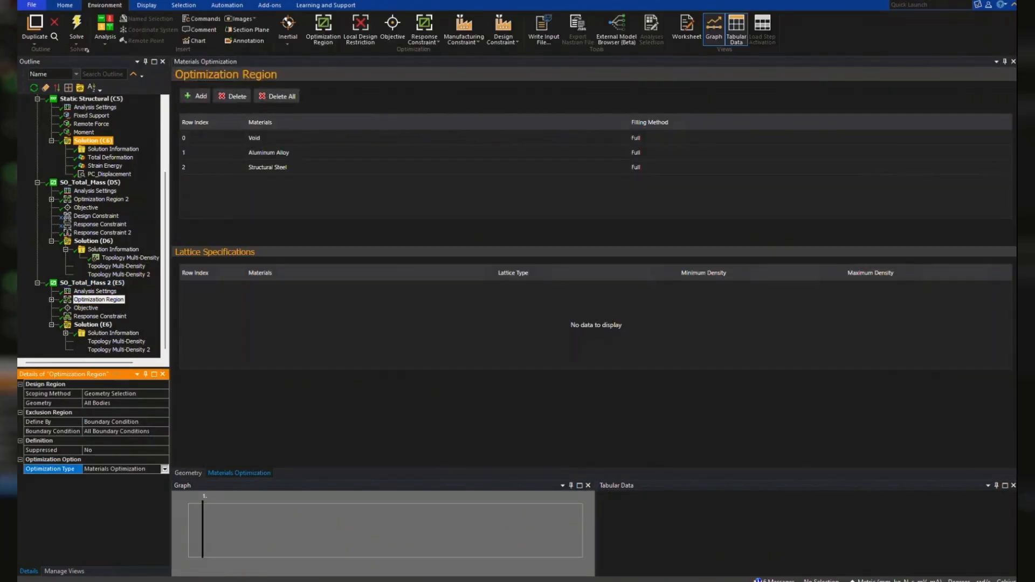
left_click(267, 167)
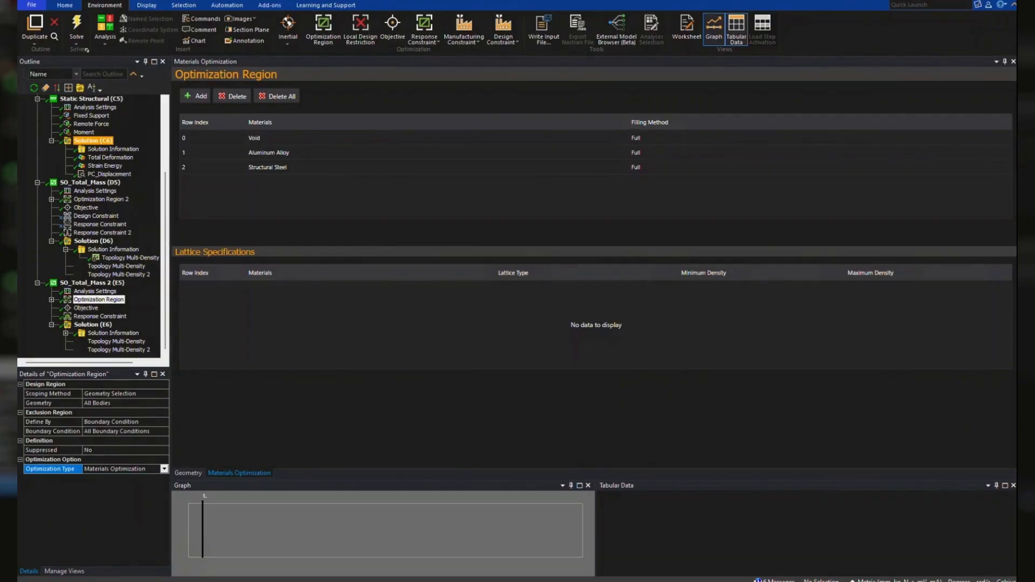
left_click(108, 308)
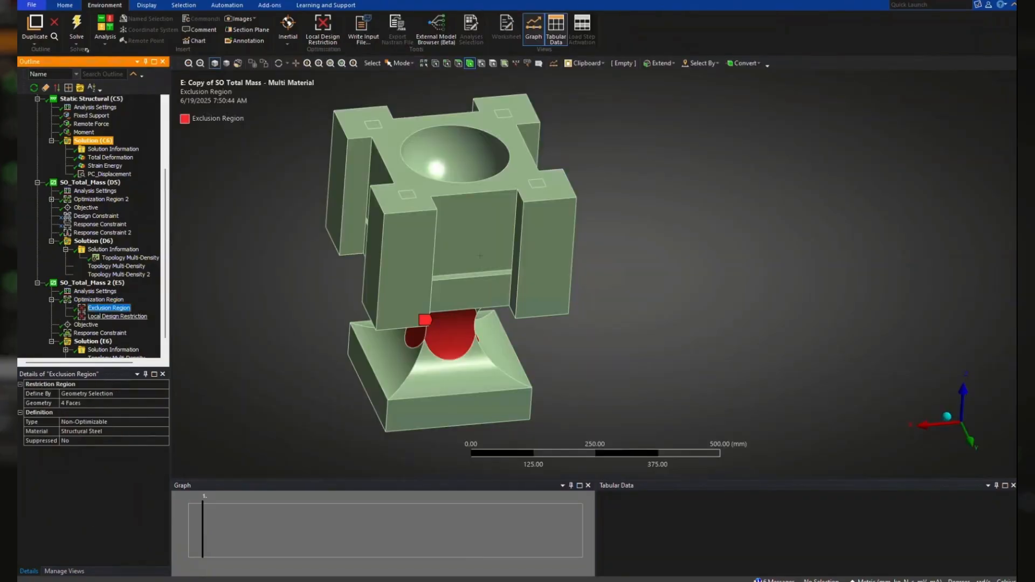
left_click(117, 316)
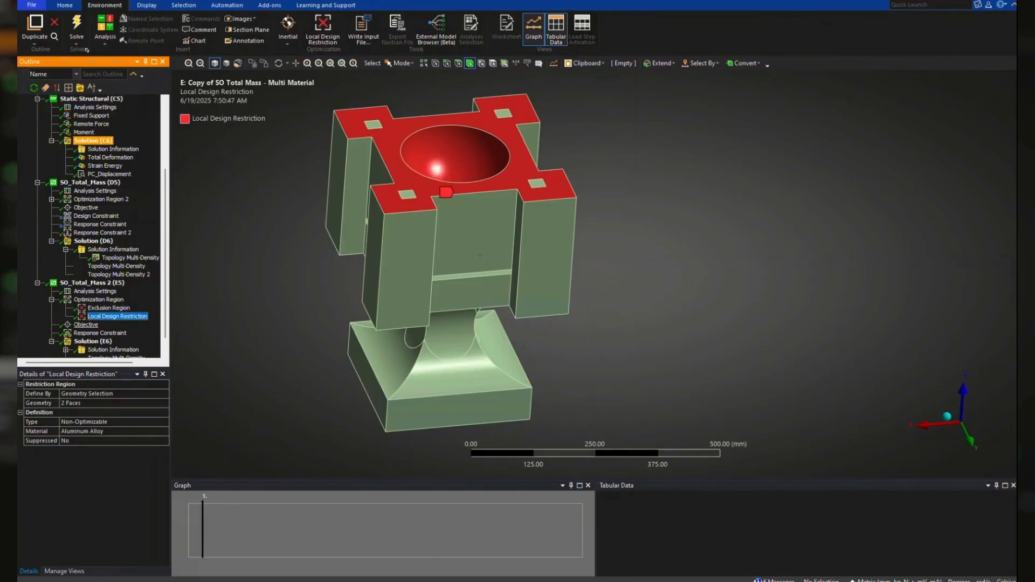
left_click(118, 342)
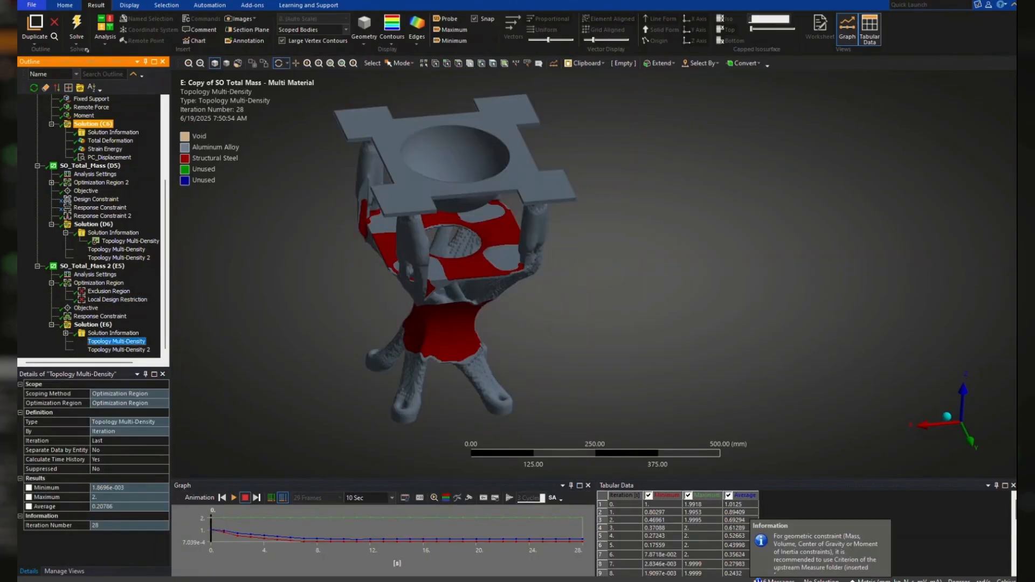